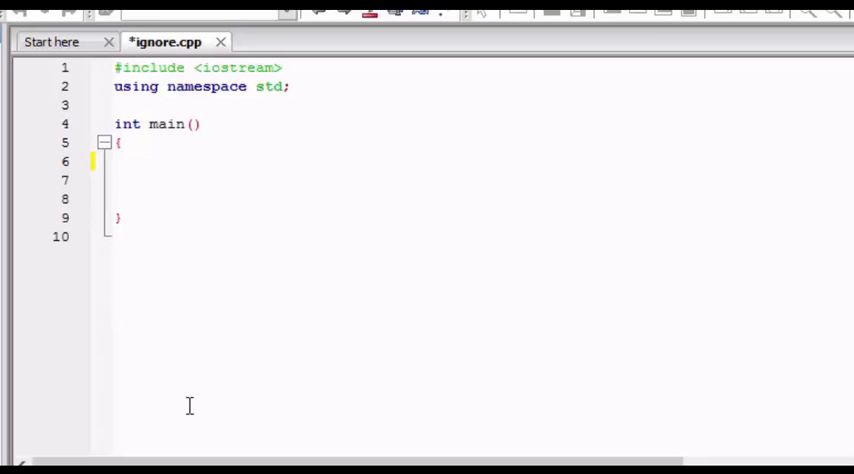
mouse_move(405, 442)
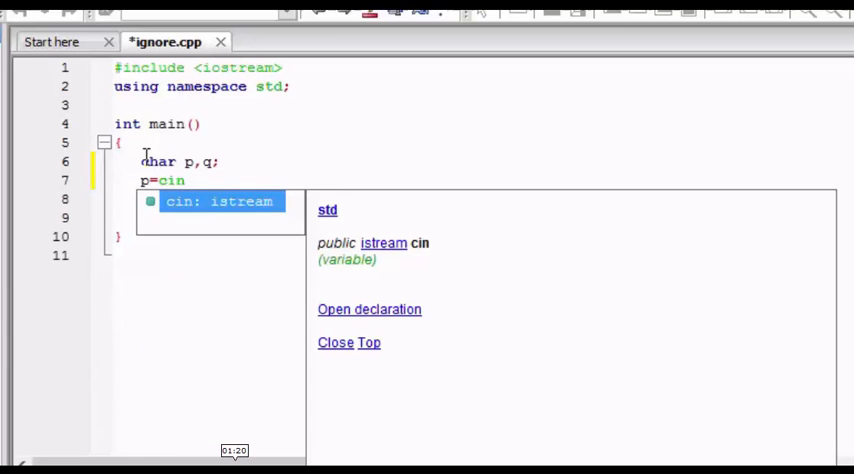
Declare char p,q in main and read the first character with p=cin.get();.
text(.get();)
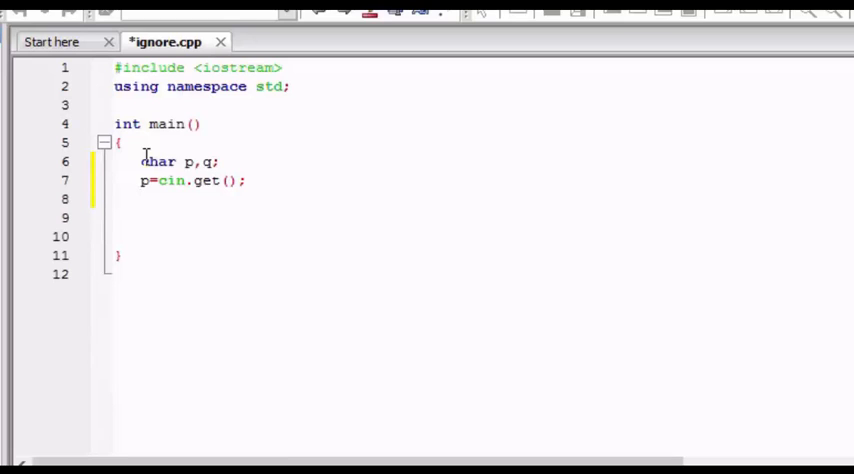
Add cin.ignore(10,' '); to skip up to 10 characters through the next space.
text(cin)
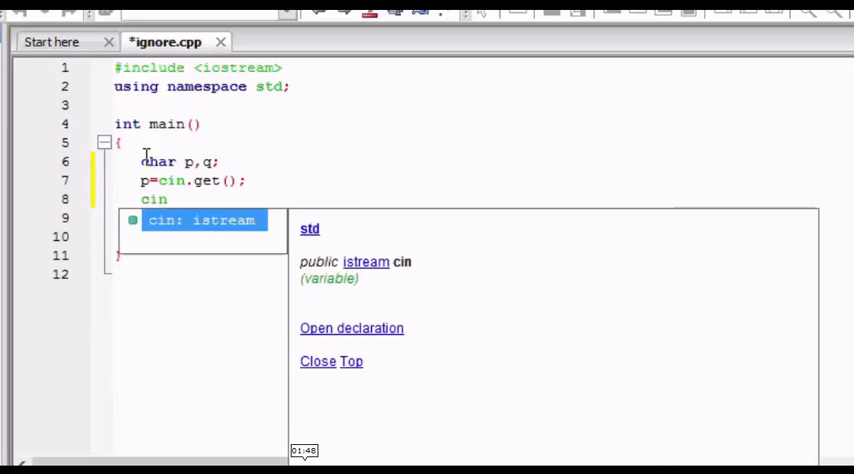
text(.ign)
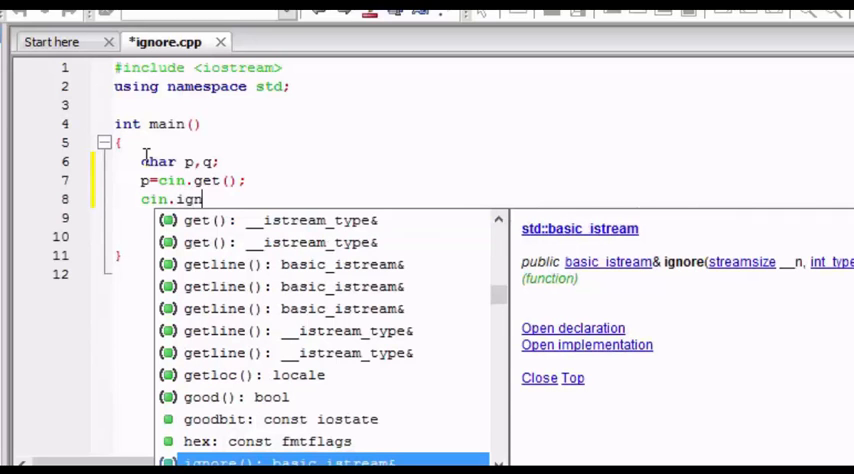
text(ore()
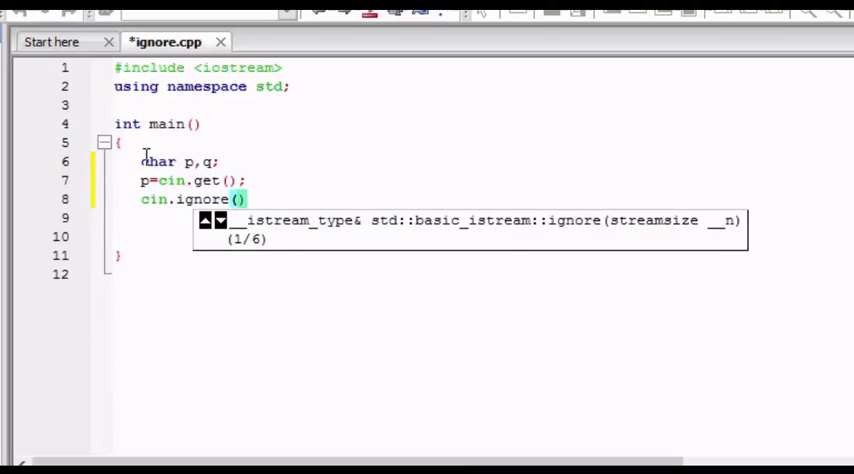
text(10)
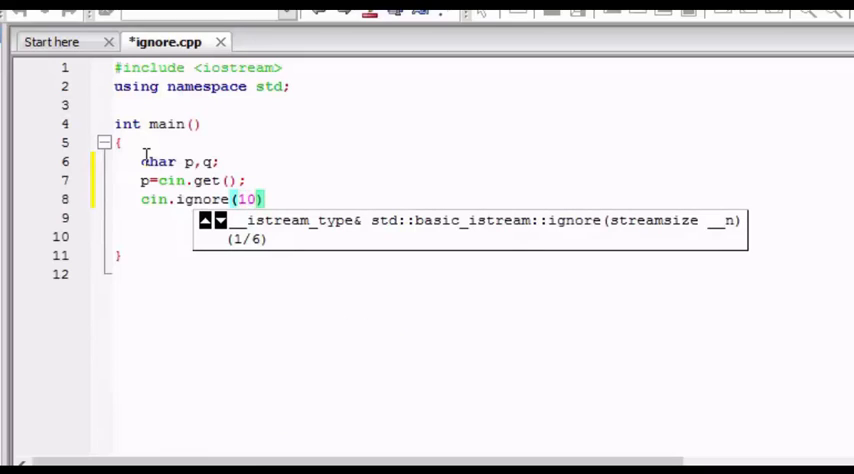
text(,')
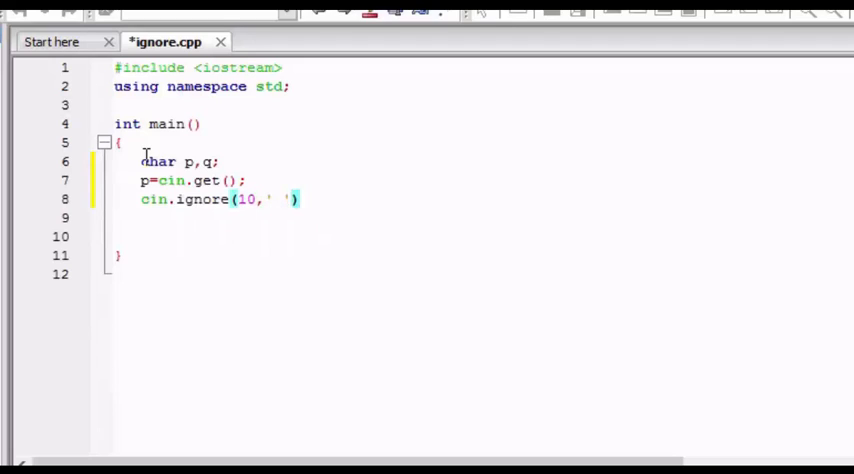
text();)
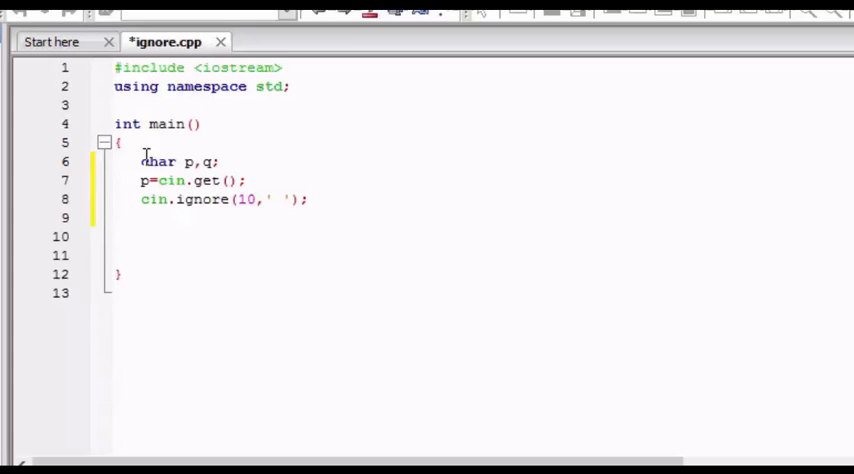
Add q=cin.get();, begin a cout line, and insert a blank line after char p,q;.
text(q)
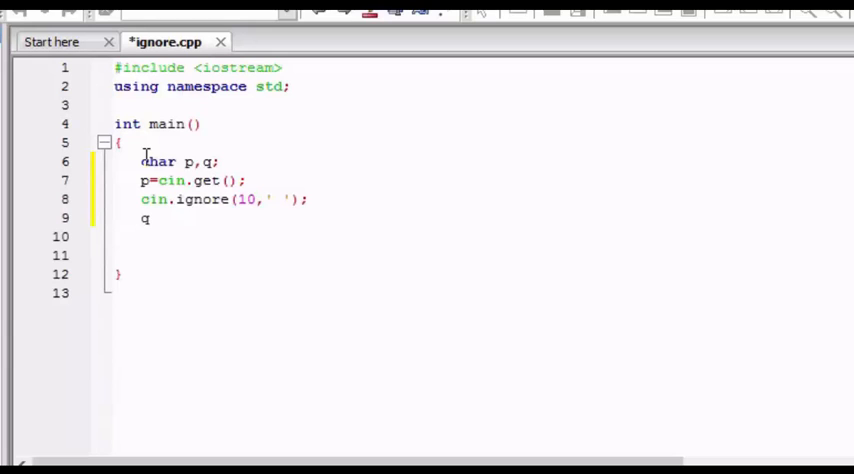
text(=)
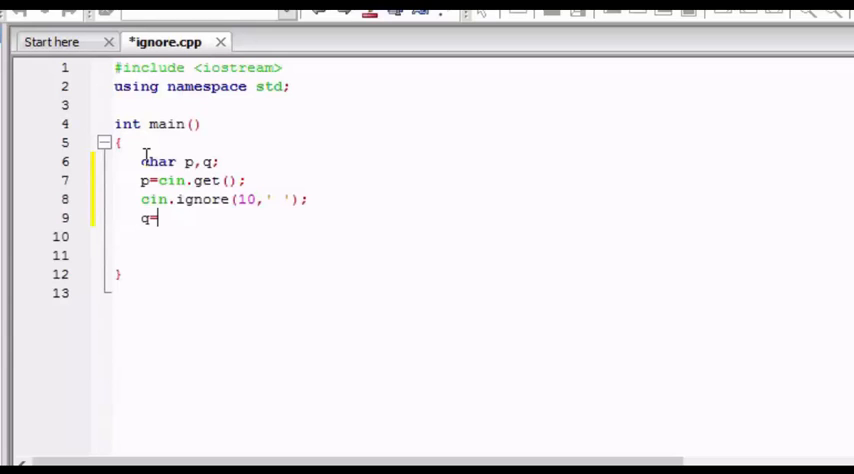
text(cin.get();)
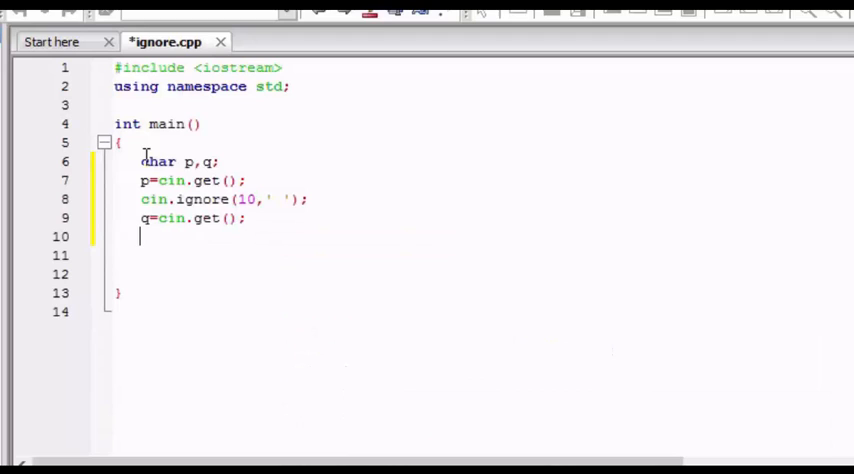
text(cout<<)
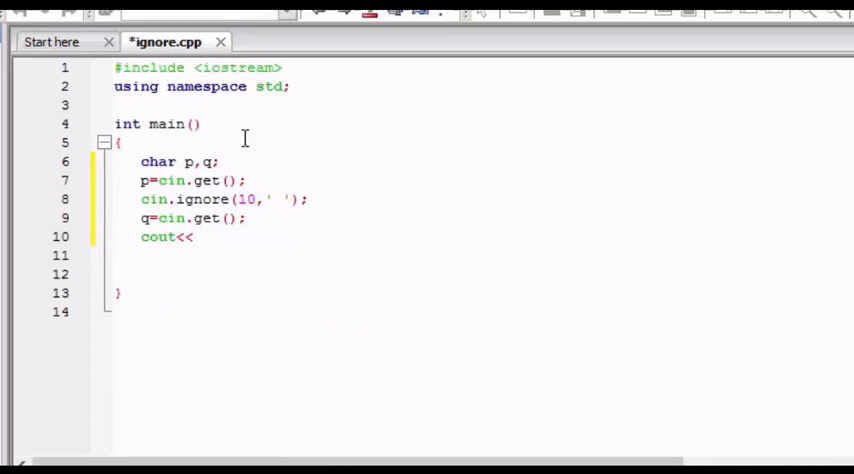
click(220, 161)
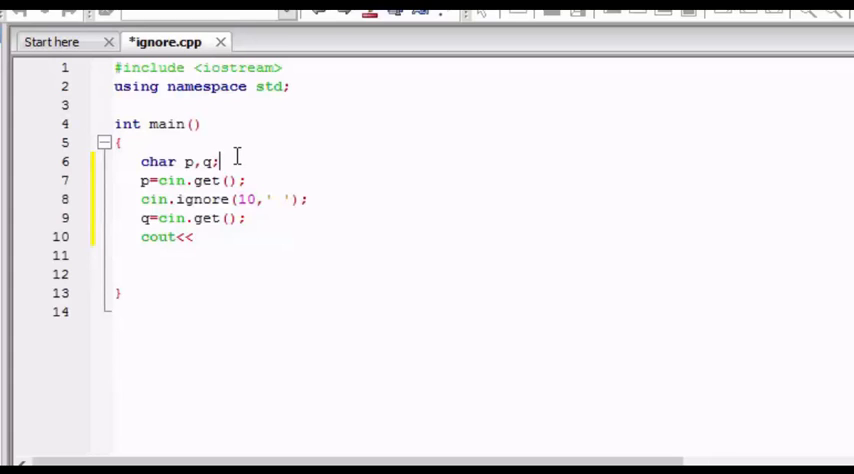
key(Return)
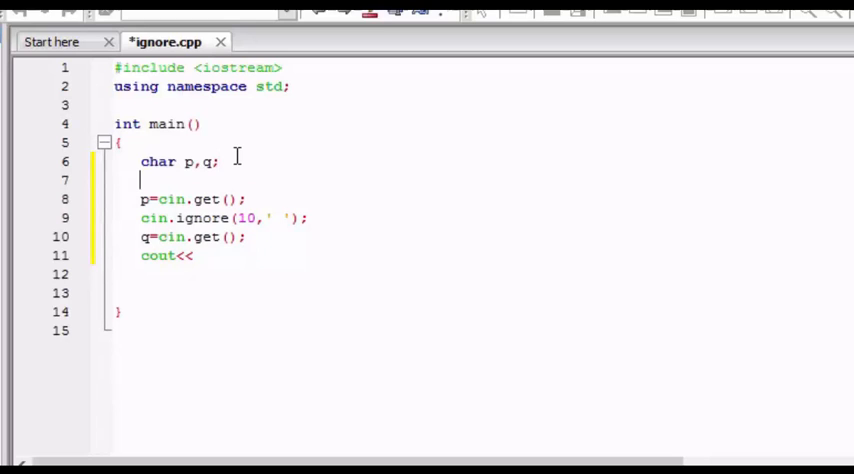
Add a cout prompt printing "enter your name including surname: ".
text(cout<<")
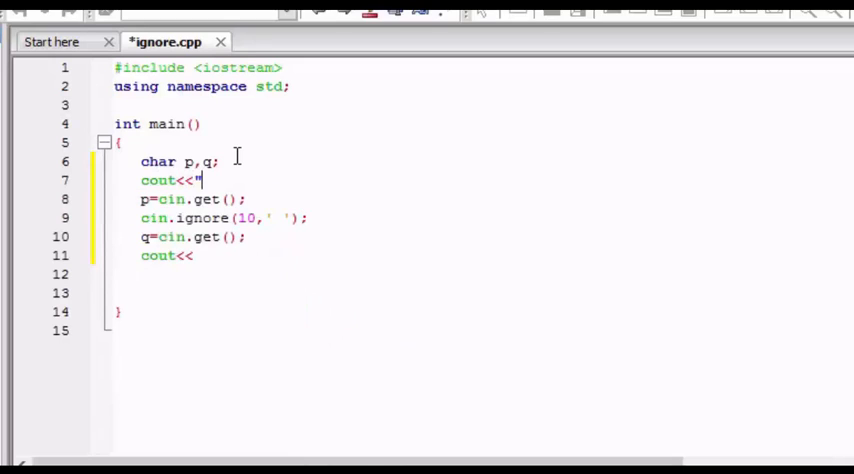
text(enter your name in)
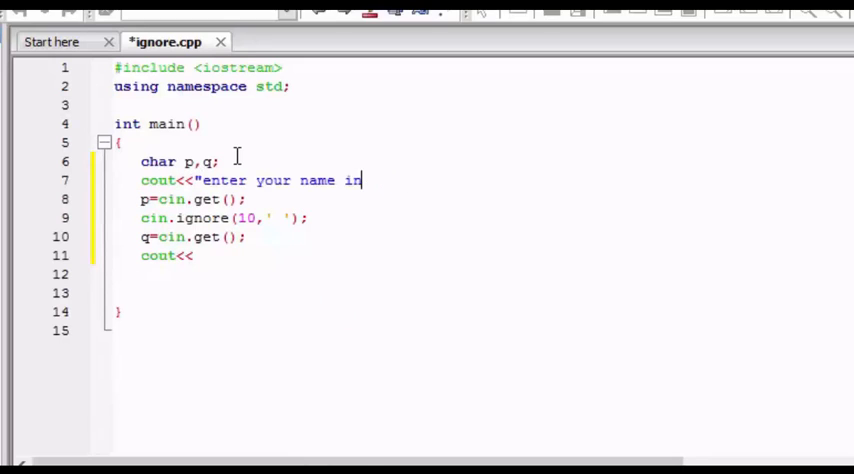
text(c)
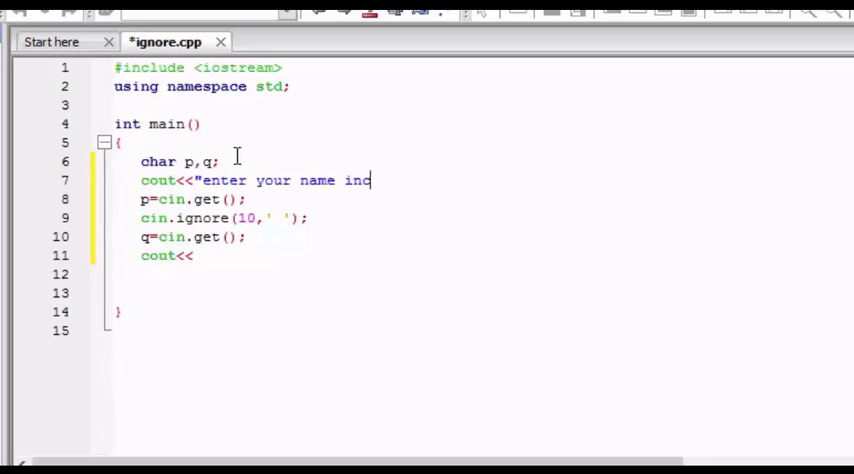
text(luding surname: ";)
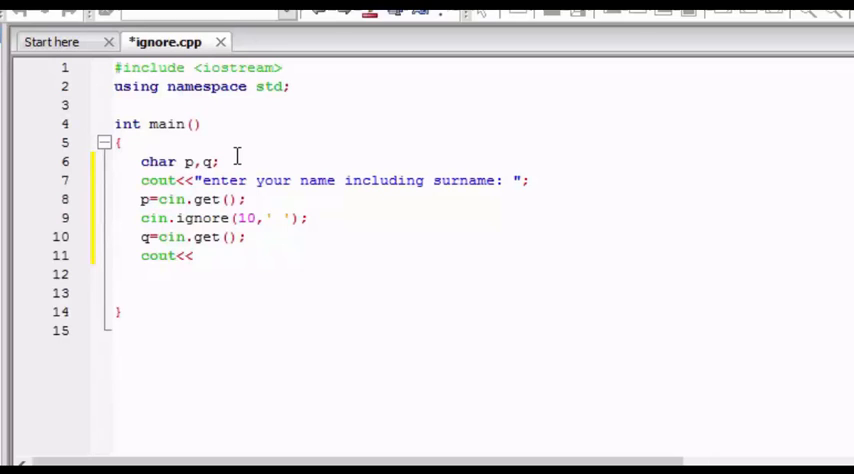
Complete the output line: cout<<"your name initials are "<<p<<q<<endl;.
click(247, 237)
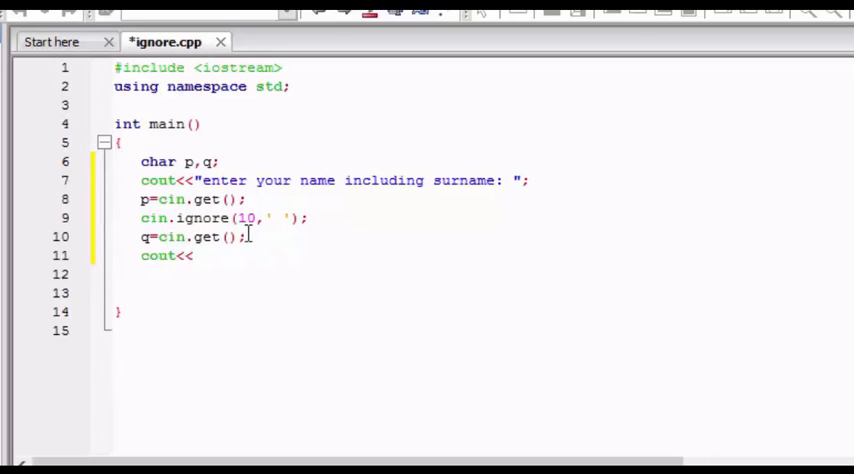
click(200, 256)
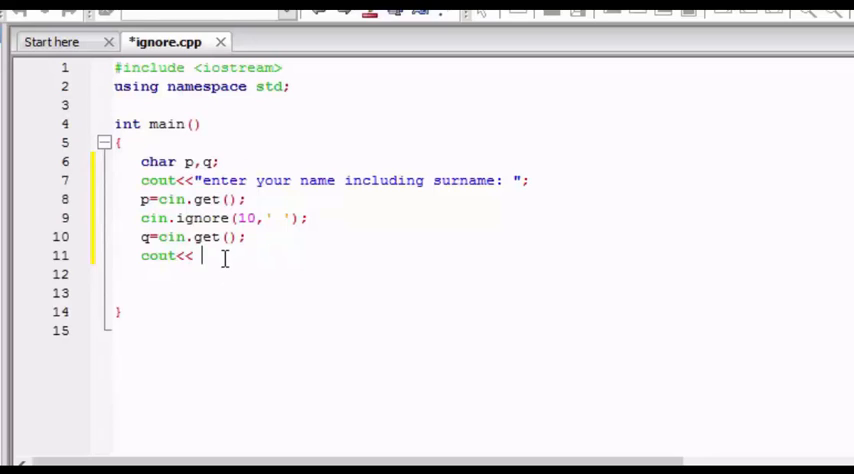
text("")
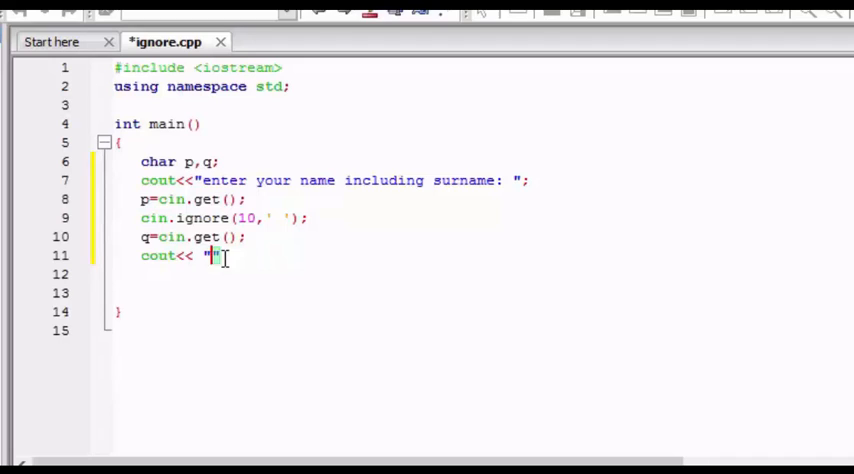
text(your name in)
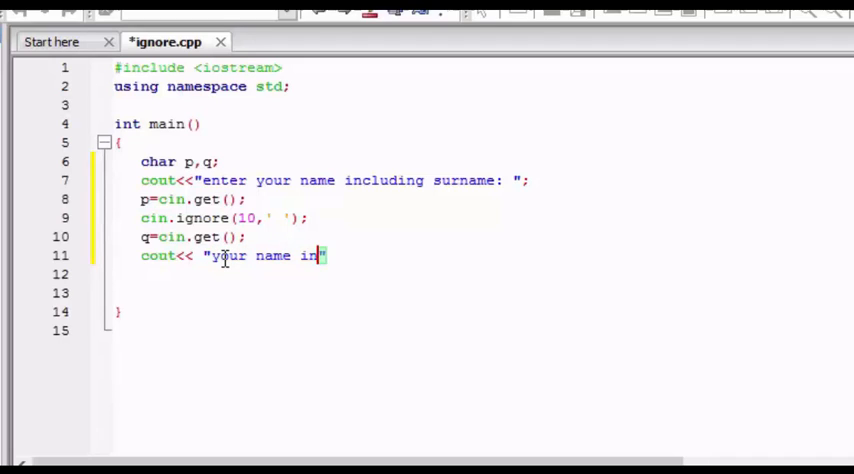
text(itials)
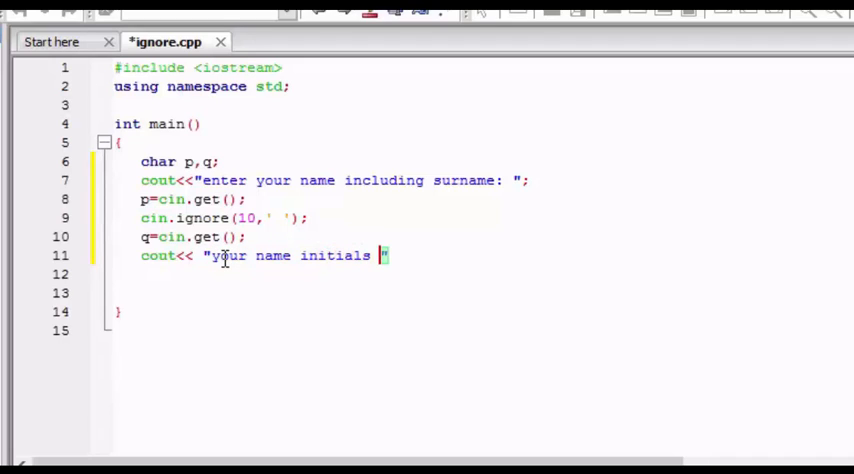
text(are)
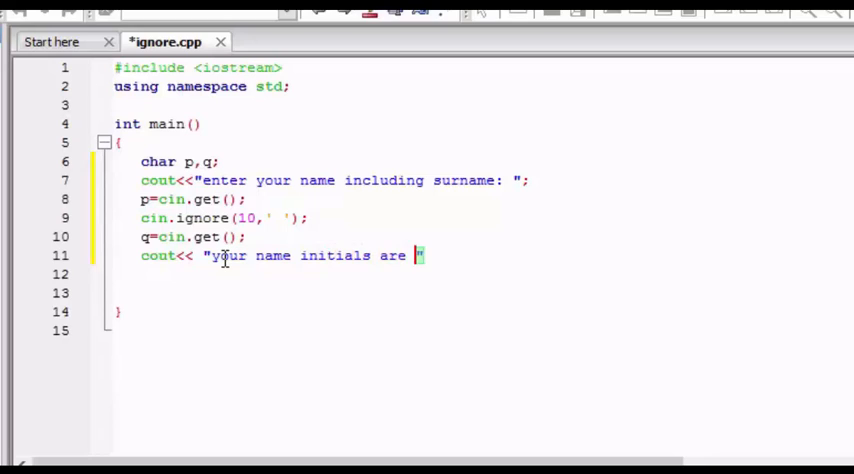
text("<<p<<)
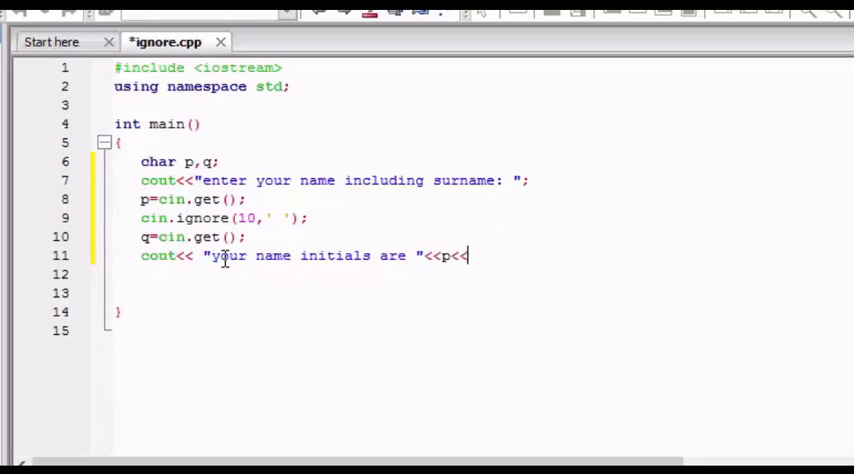
text(q)
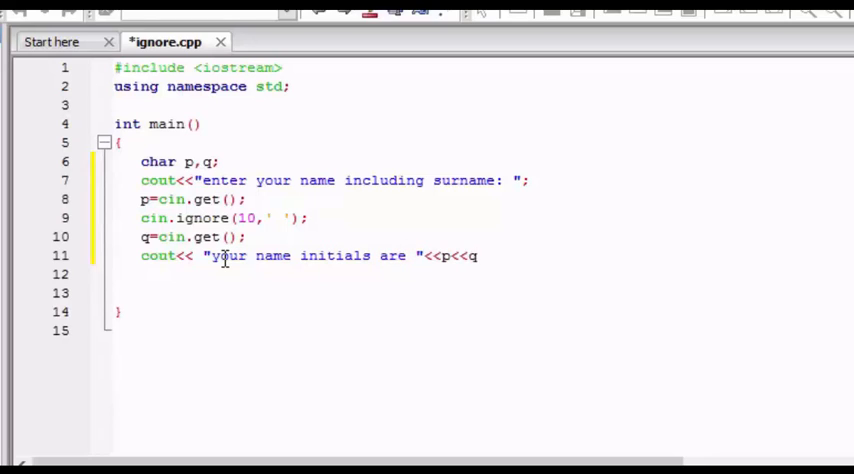
text(<<<enf)
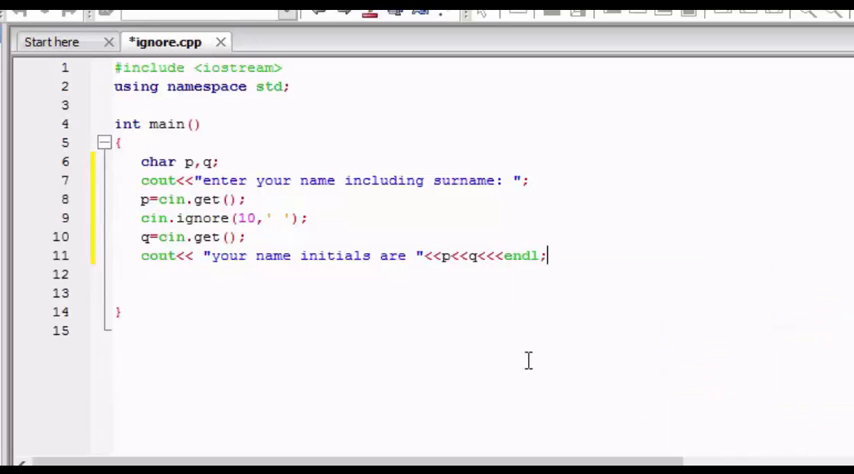
mouse_move(571, 329)
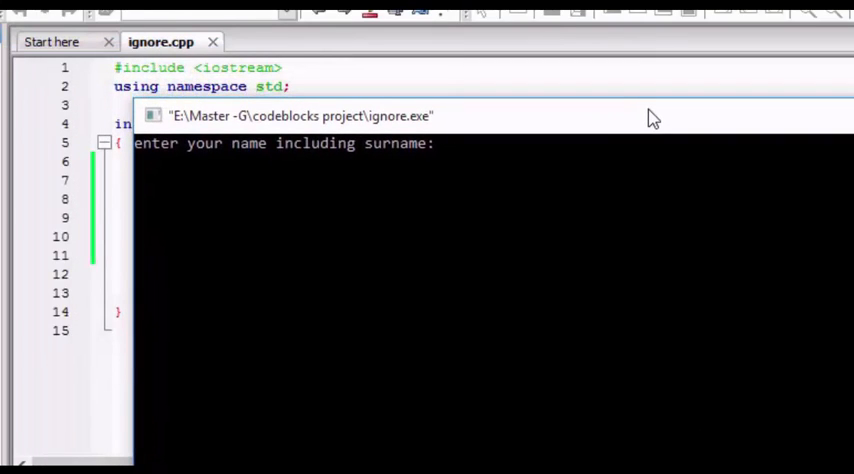
text(anvit s)
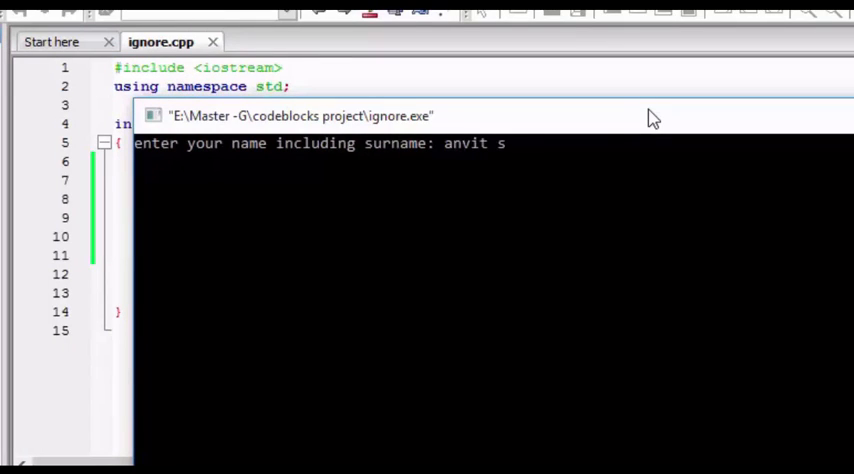
text(harma)
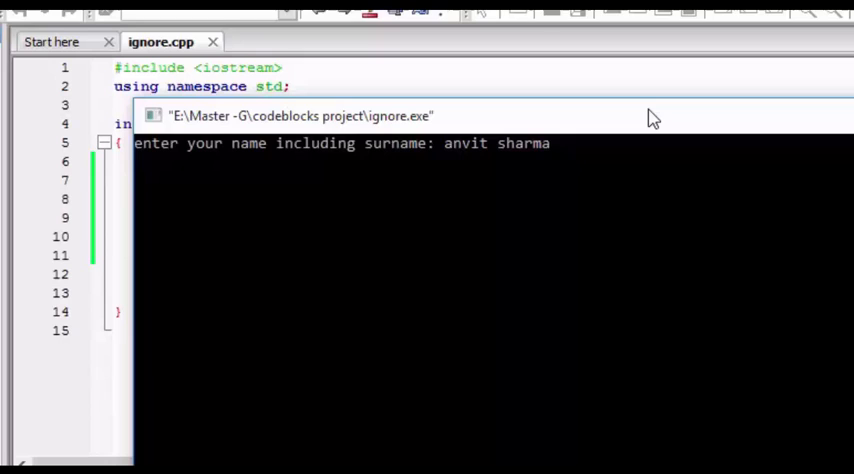
key(Return)
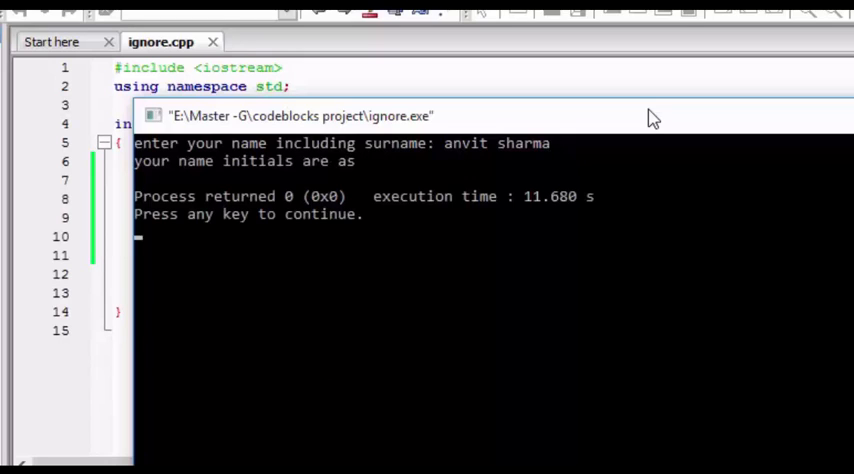
mouse_move(563, 240)
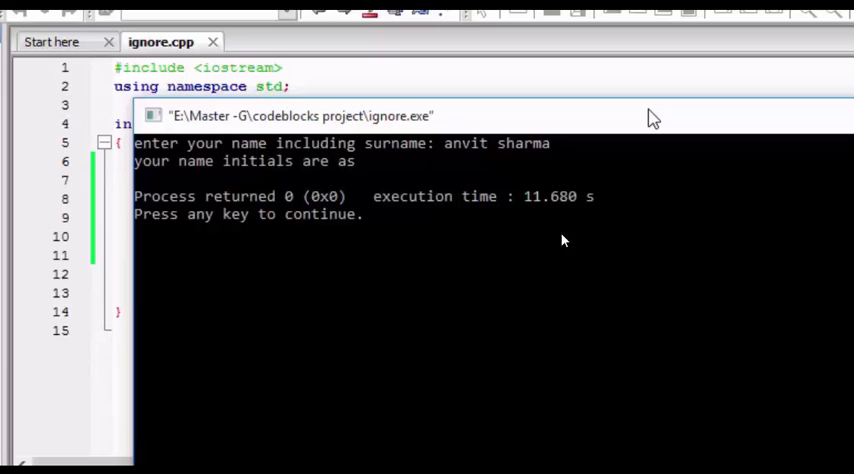
mouse_move(449, 143)
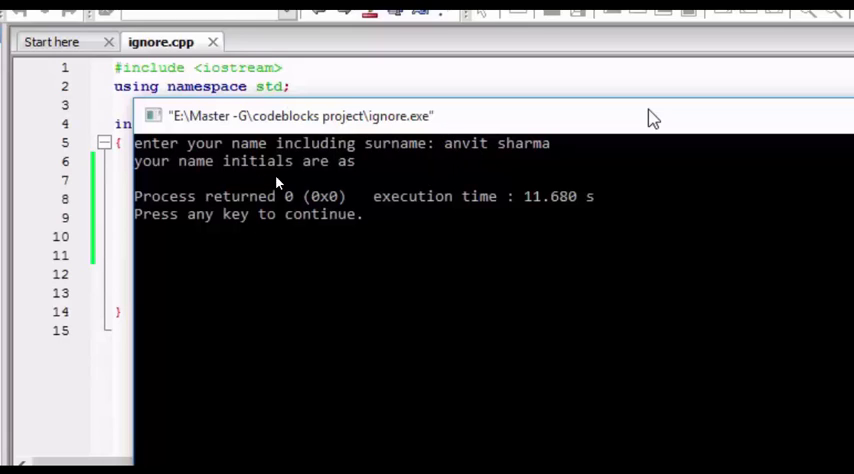
mouse_move(380, 197)
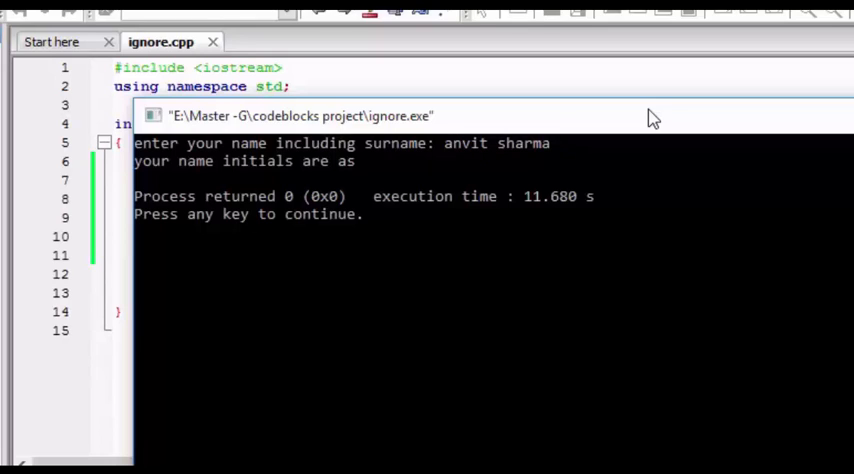
mouse_move(615, 157)
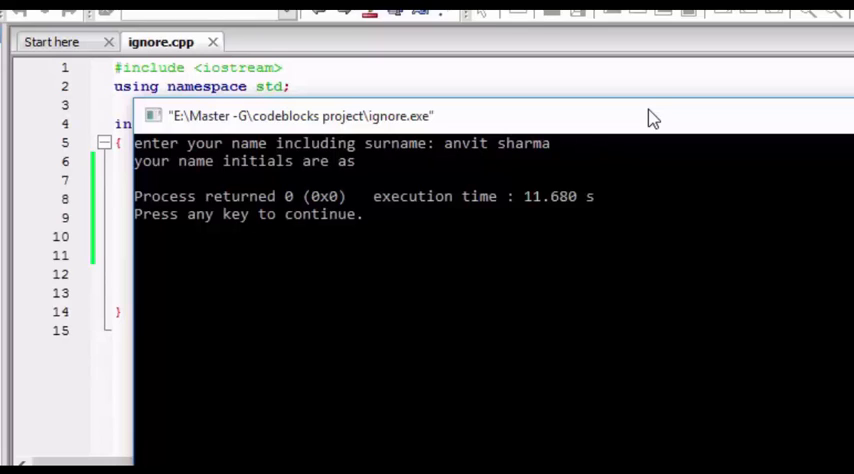
mouse_move(490, 161)
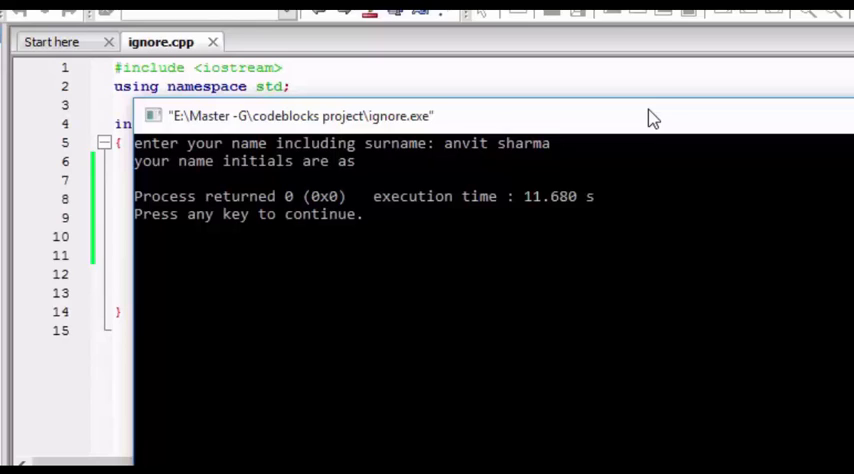
mouse_move(490, 150)
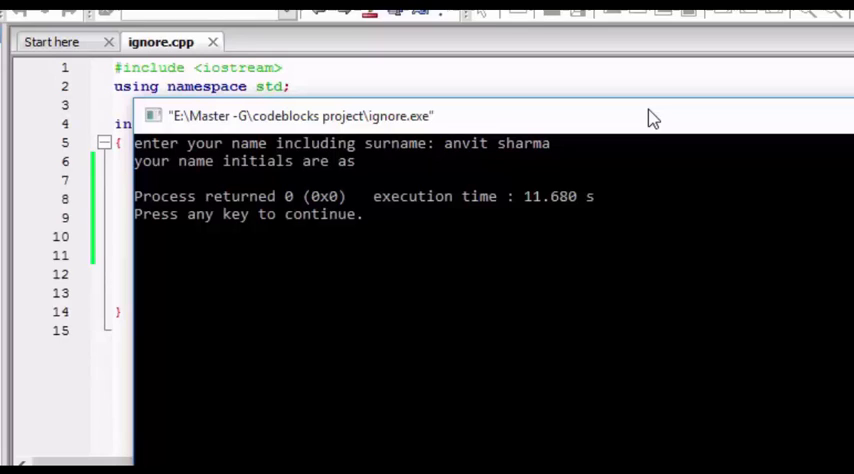
mouse_move(490, 150)
text(vee)
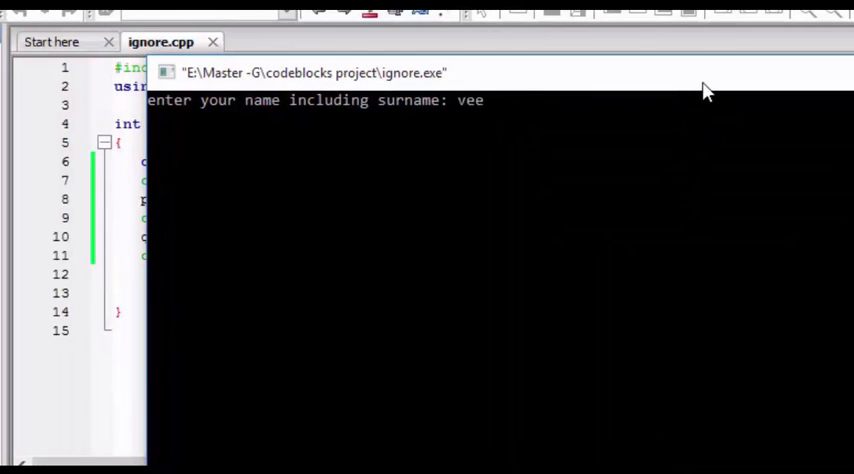
Type the long name 'veerapppankalia sodhi' at the new run's prompt.
text(rapppa)
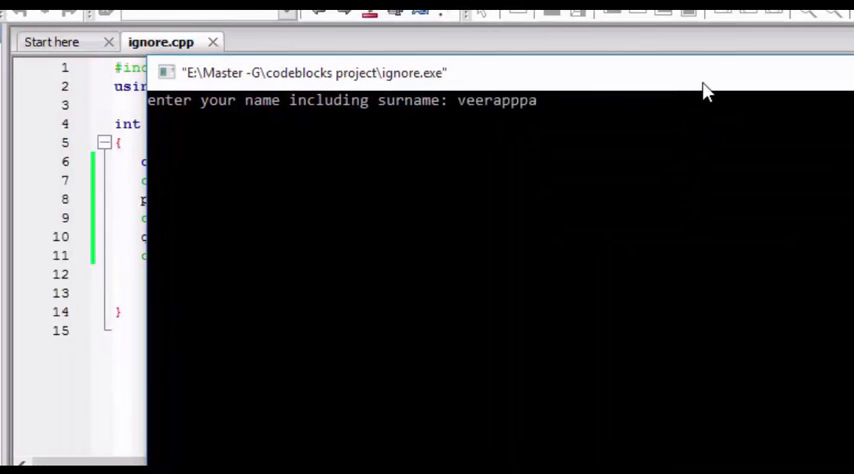
text(n)
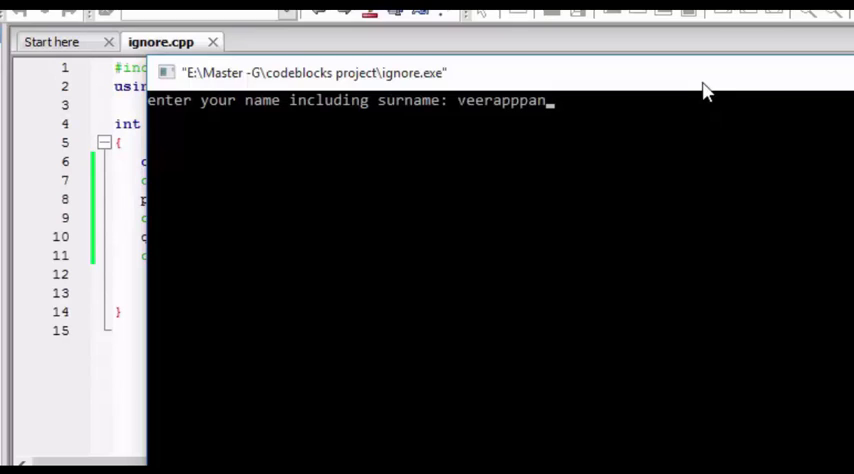
text(kalia)
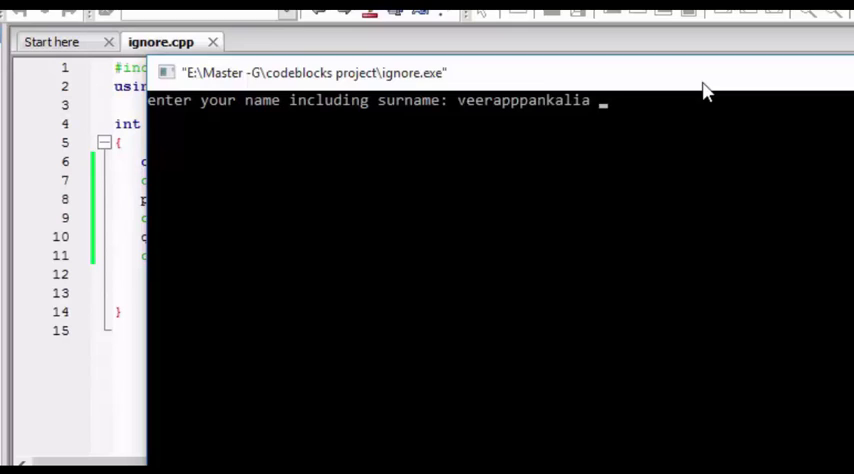
text(sodh)
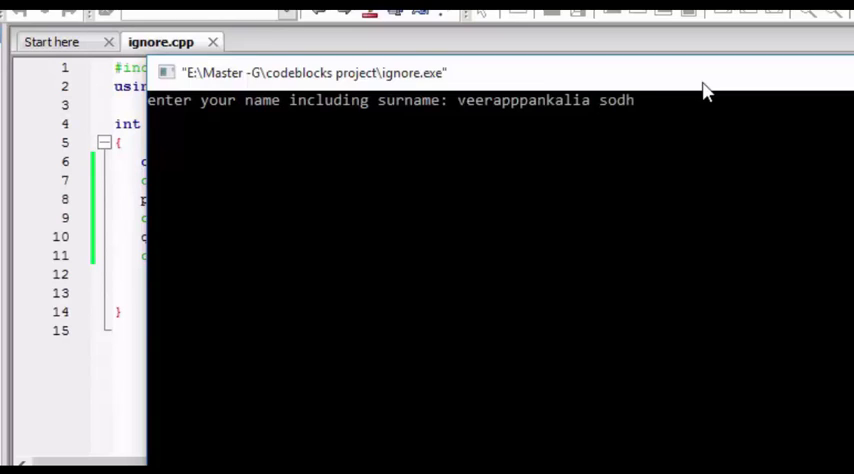
text(i)
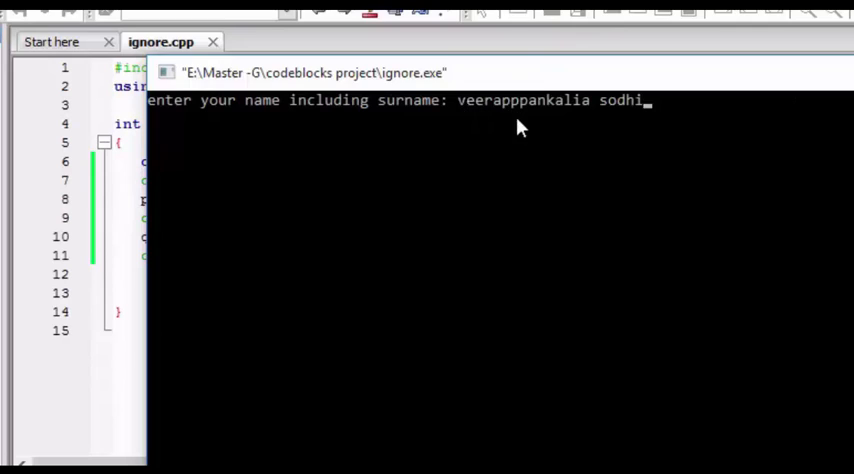
mouse_move(593, 120)
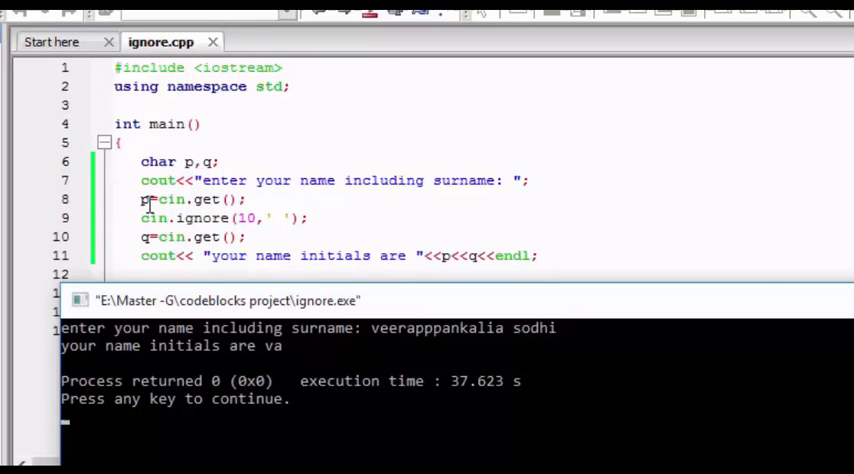
mouse_move(475, 335)
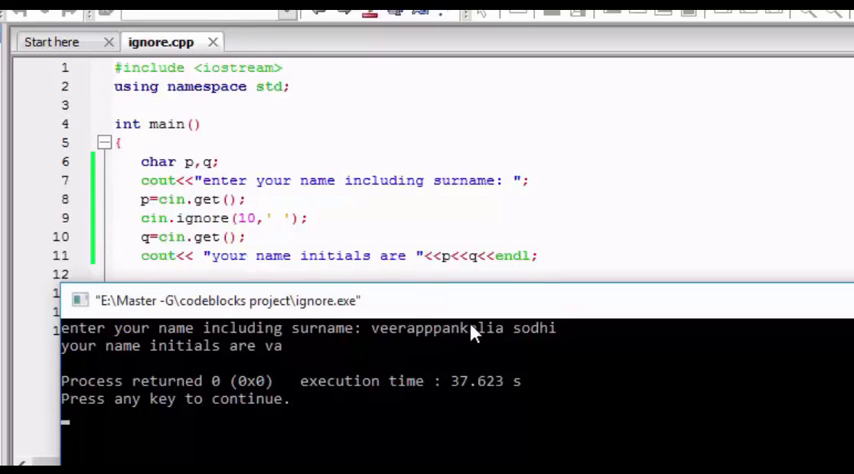
mouse_move(388, 349)
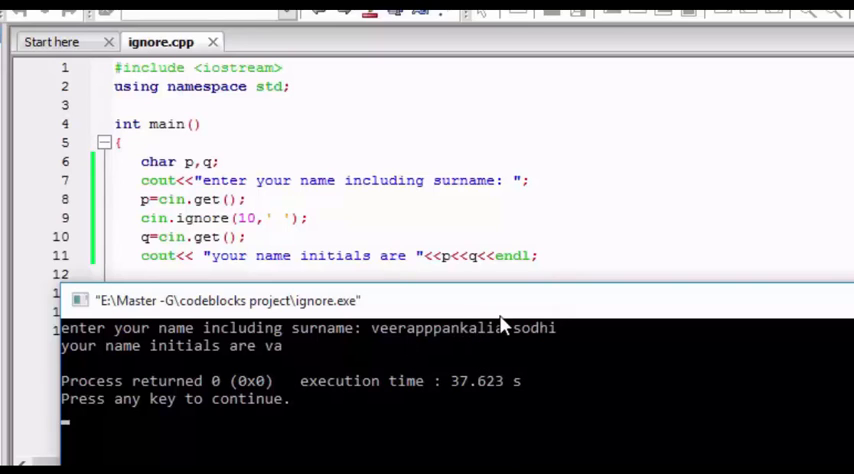
mouse_move(391, 340)
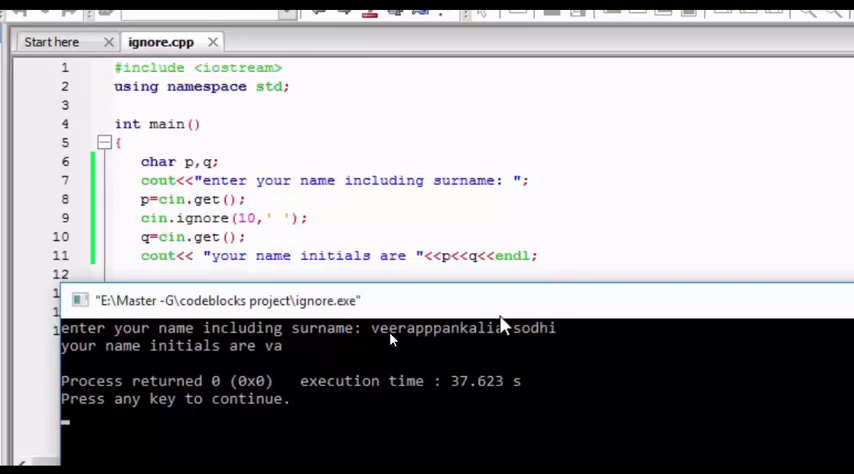
mouse_move(430, 338)
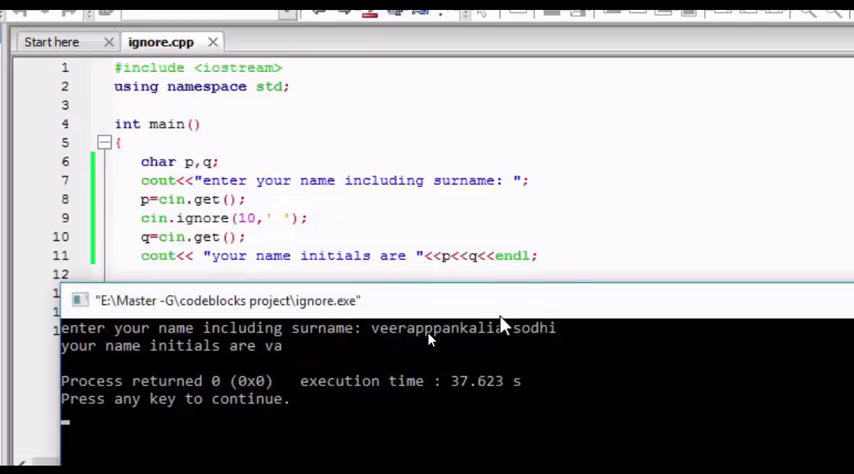
mouse_move(450, 340)
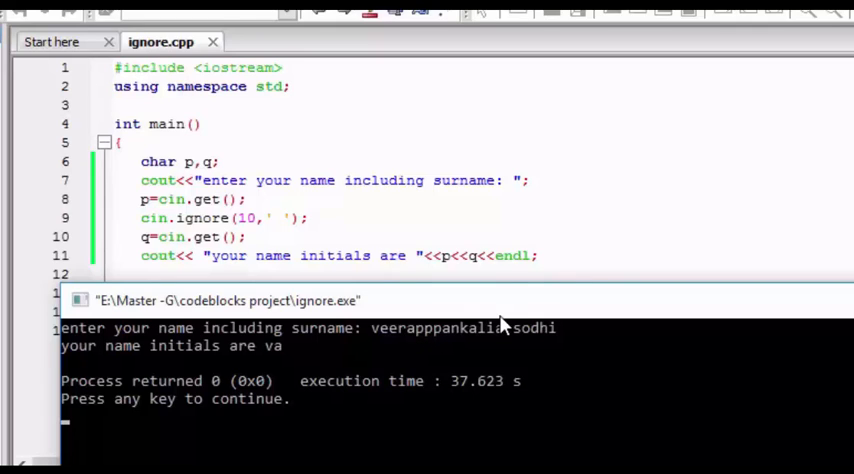
mouse_move(449, 340)
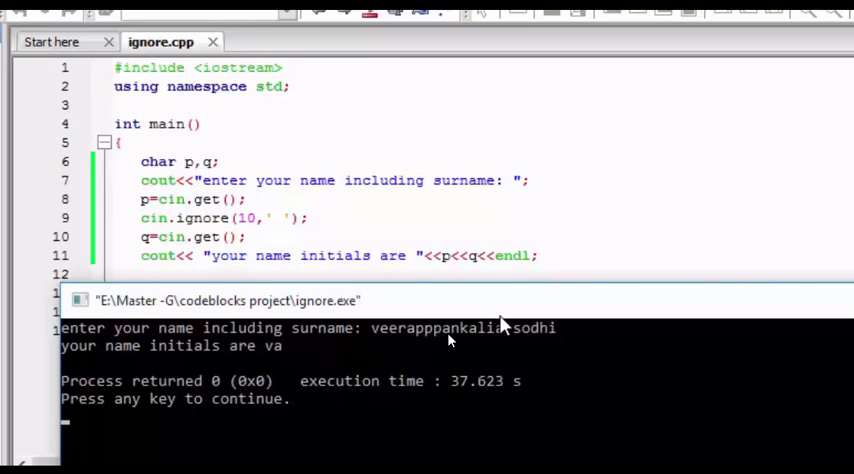
mouse_move(420, 305)
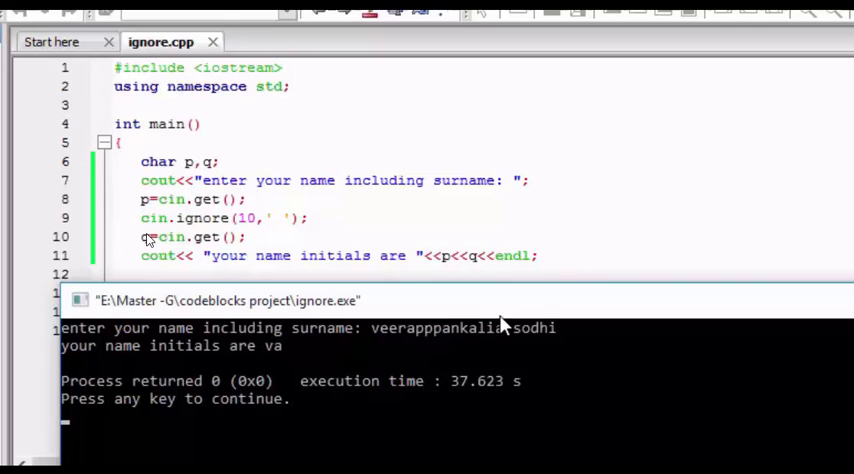
mouse_move(480, 338)
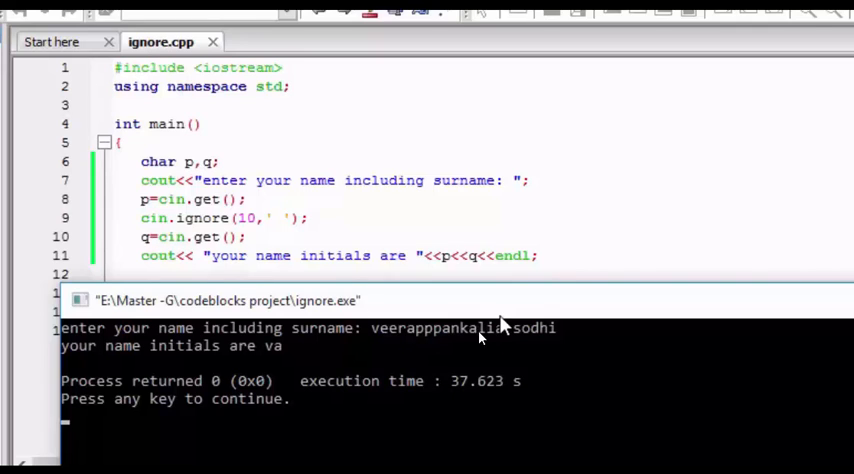